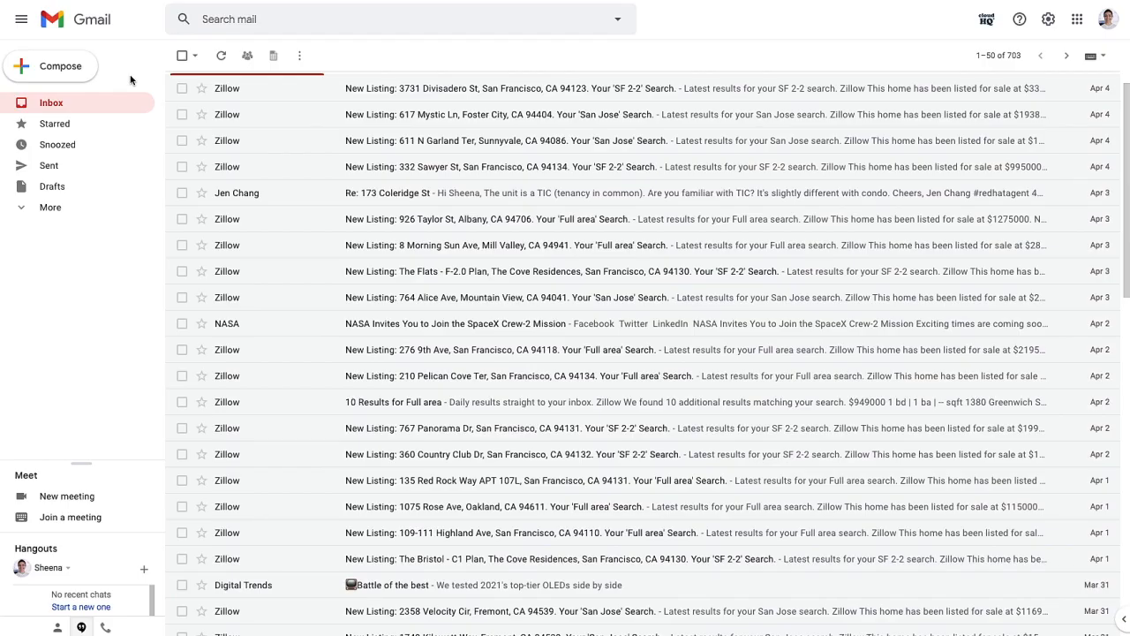
pyautogui.moveTo(339, 346)
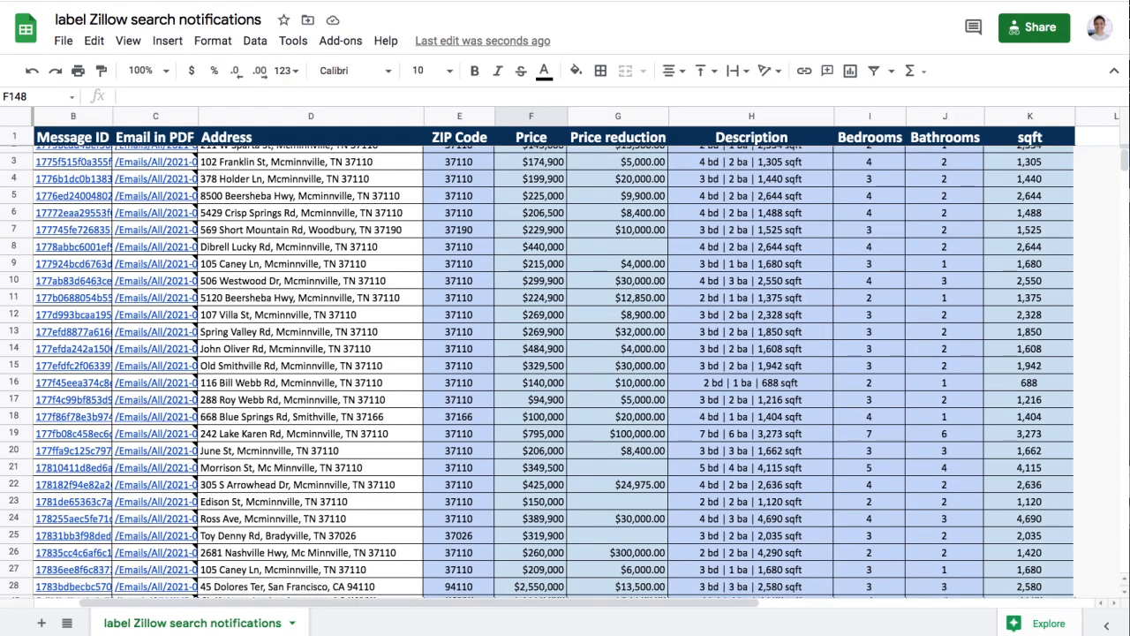
# Scroll through the finished Zillow listings spreadsheet rows.
pyautogui.scroll(-3)
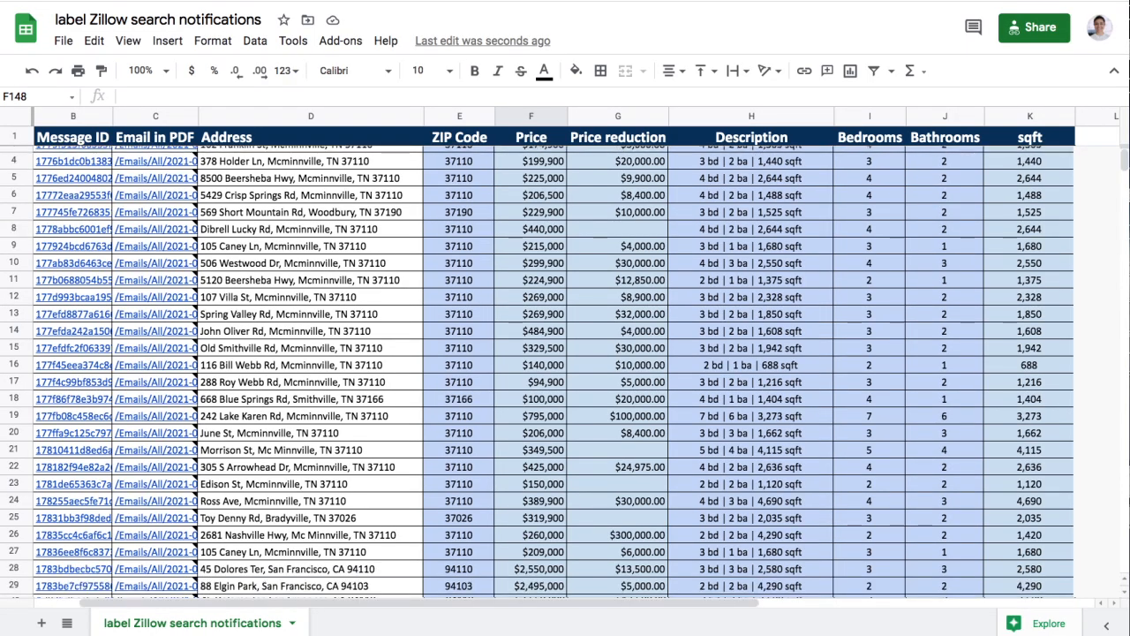
pyautogui.scroll(-3)
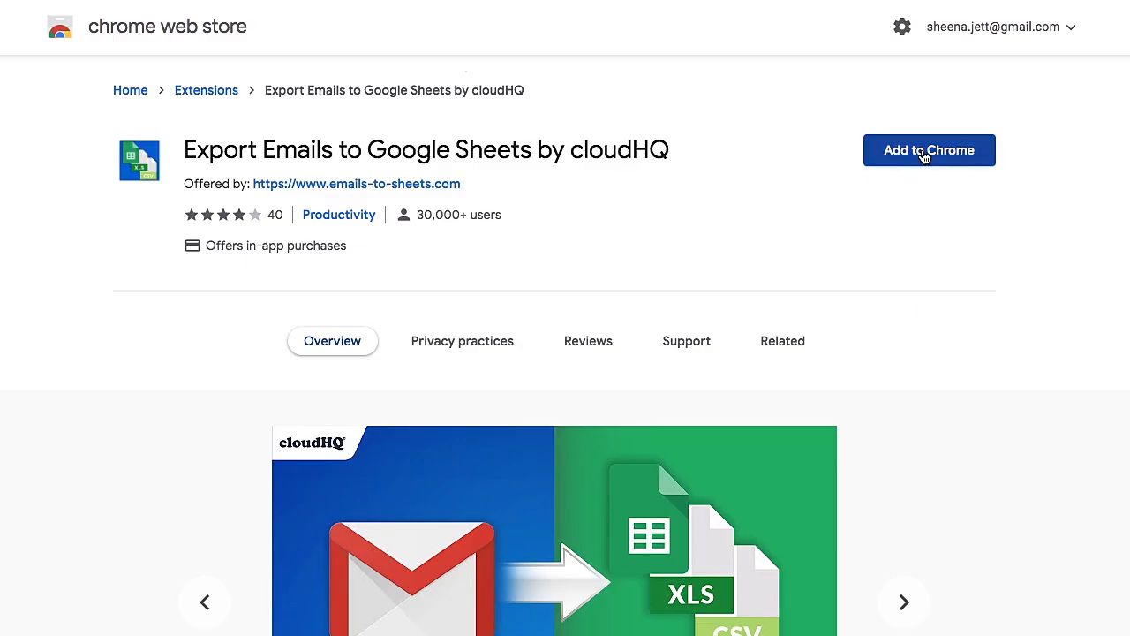
# Add the Export Emails to Google Sheets by cloudHQ extension to Chrome.
pyautogui.click(929, 148)
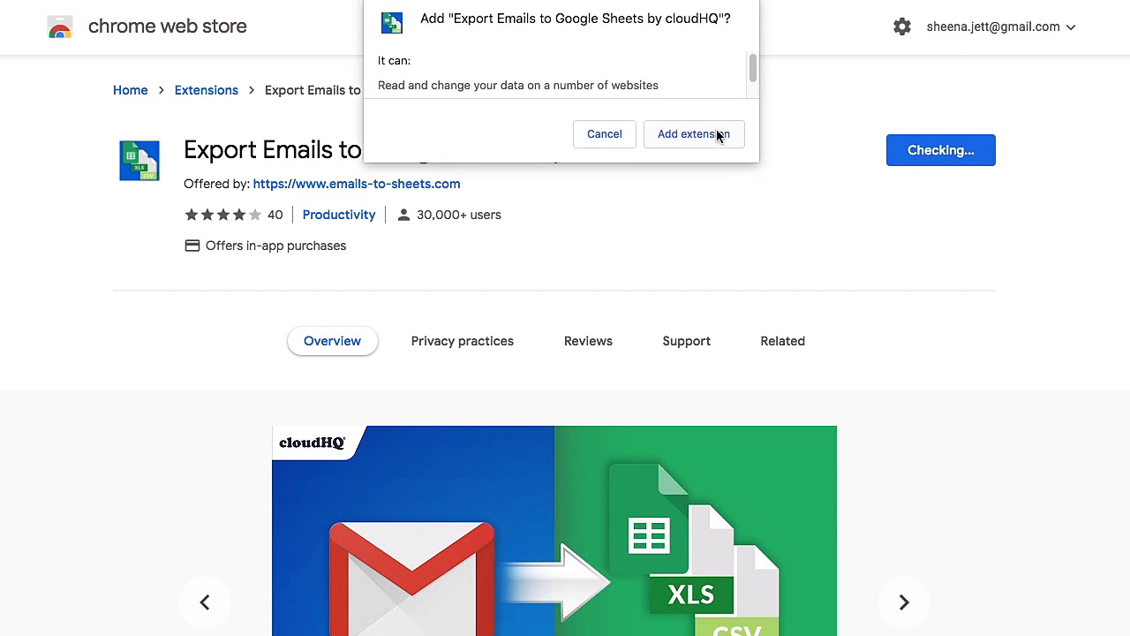
pyautogui.click(694, 134)
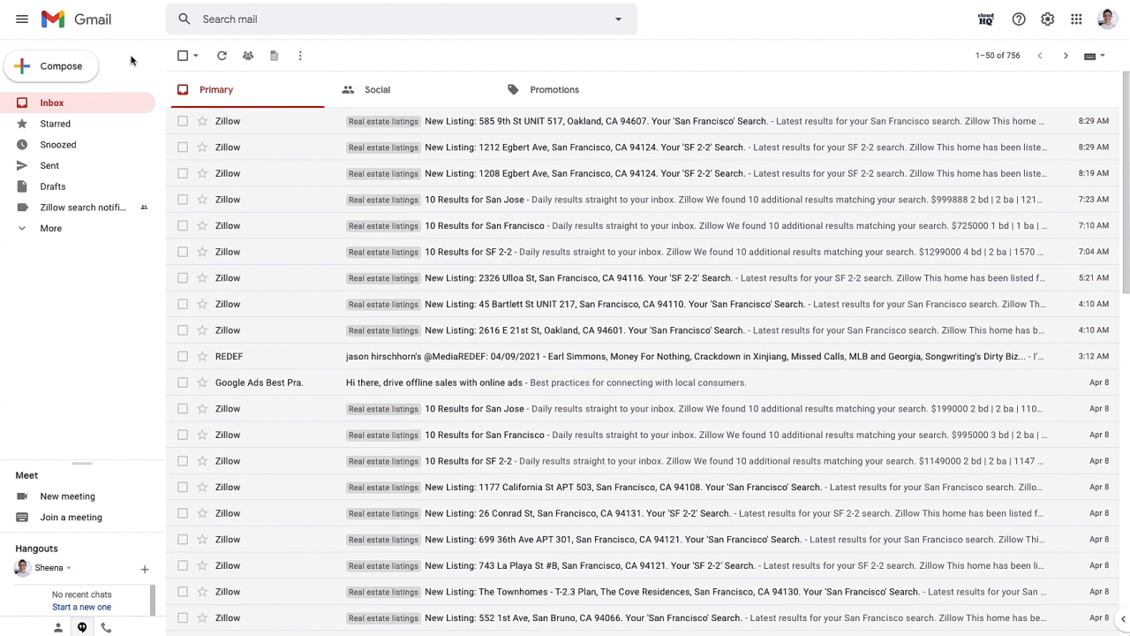
# From the Zillow label in Gmail, launch cloudHQ's 'Extract information from the body' wizard.
pyautogui.click(81, 207)
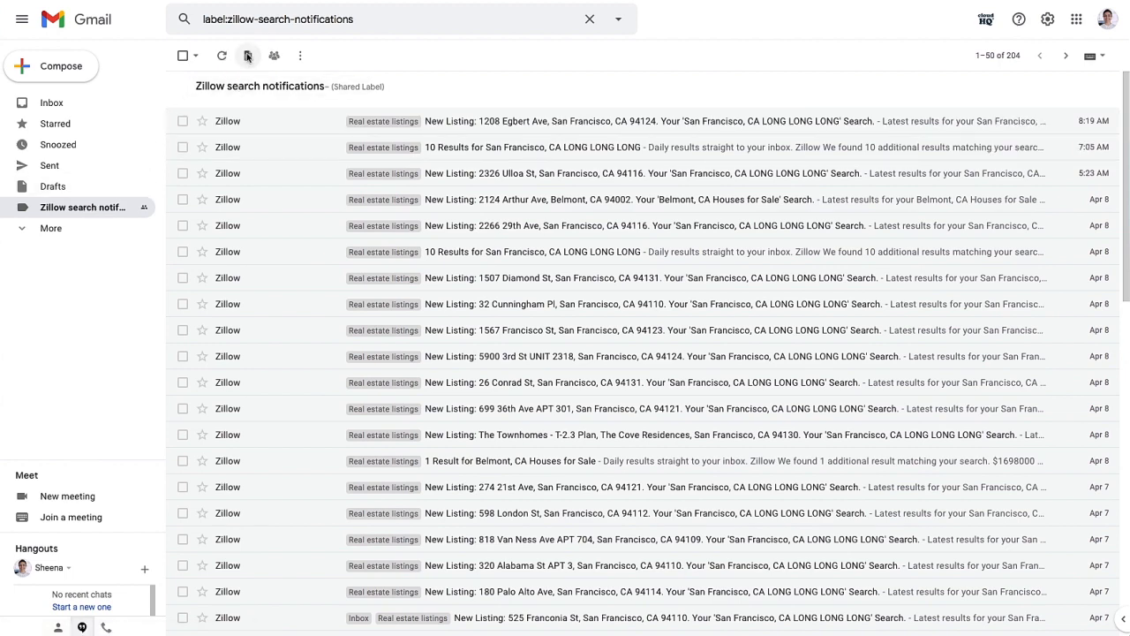
pyautogui.click(247, 55)
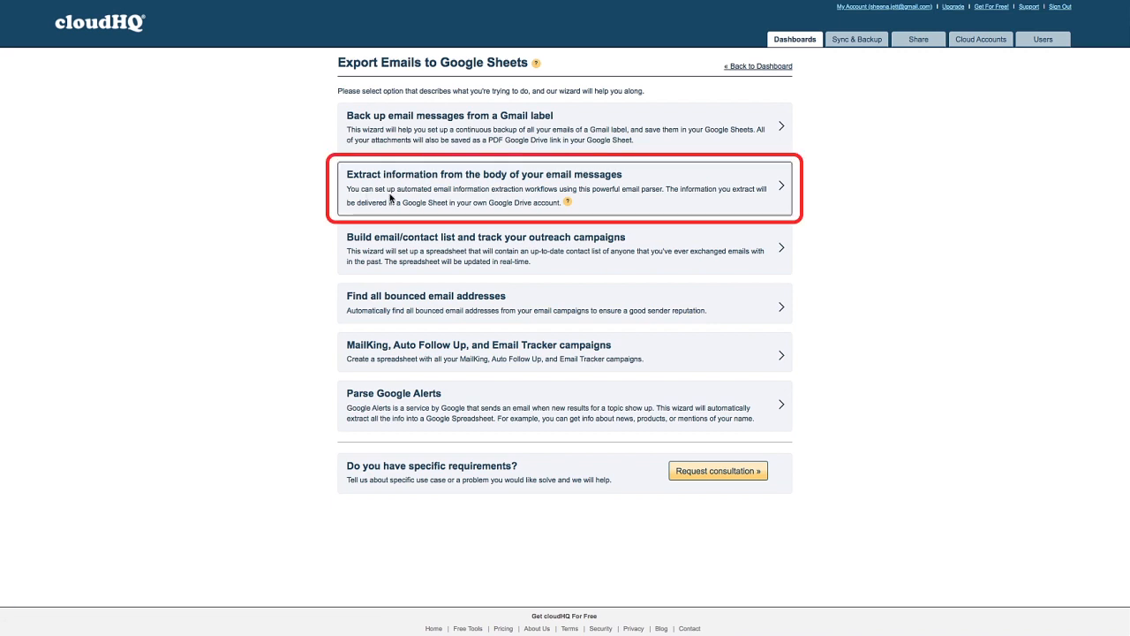
pyautogui.click(565, 185)
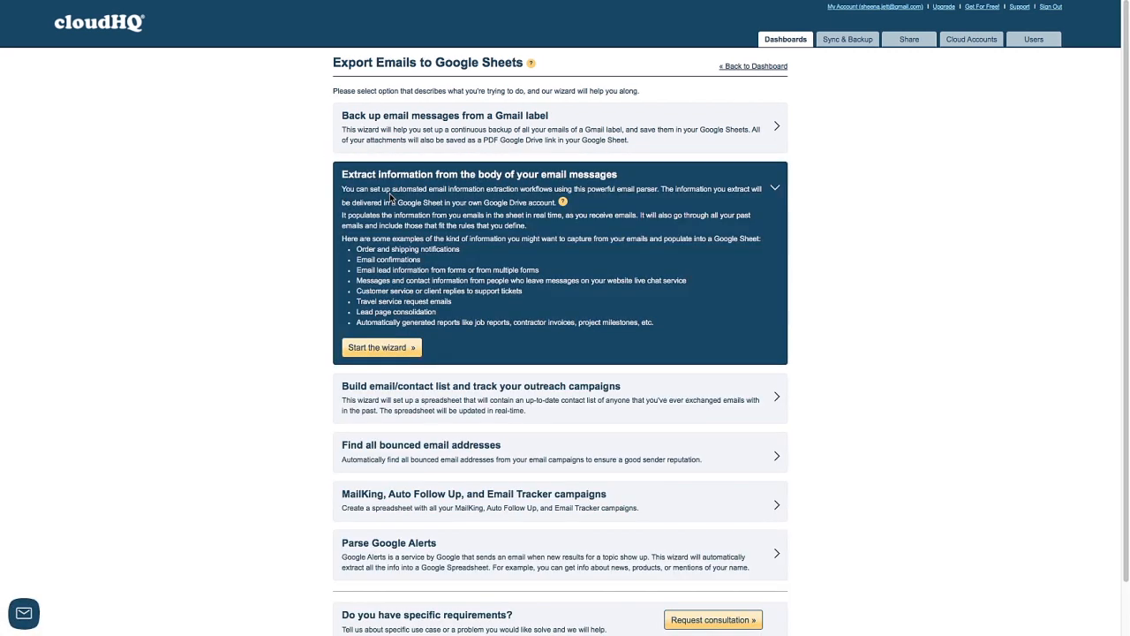
pyautogui.moveTo(385, 336)
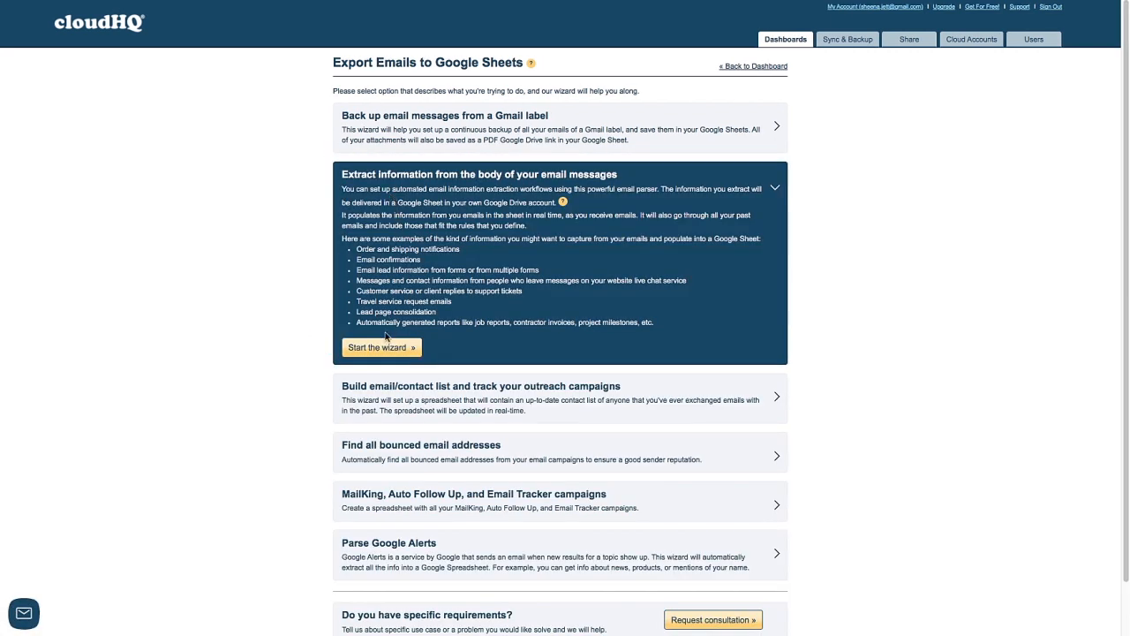
pyautogui.click(378, 347)
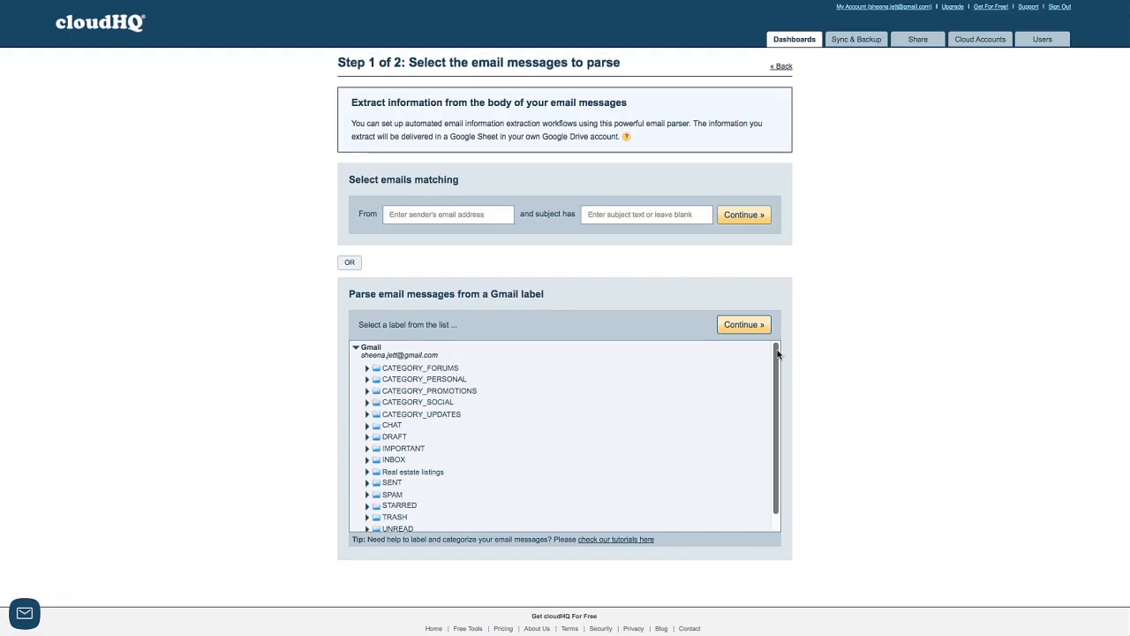
# Pick the Zillow search notifications label as the emails to parse and continue.
pyautogui.scroll(-3)
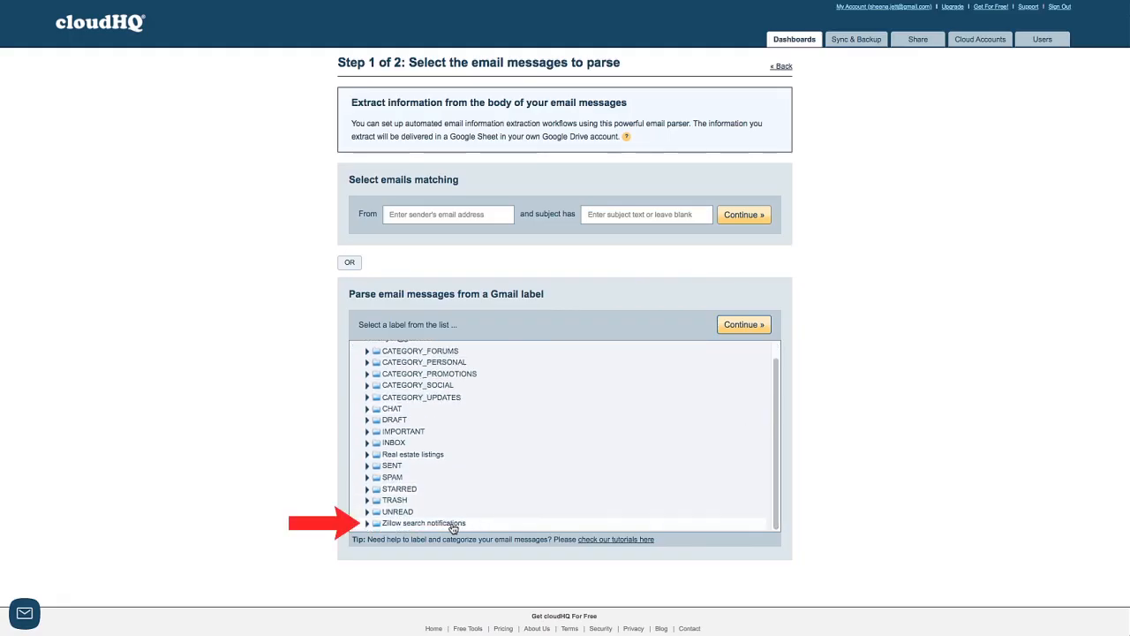
pyautogui.click(423, 523)
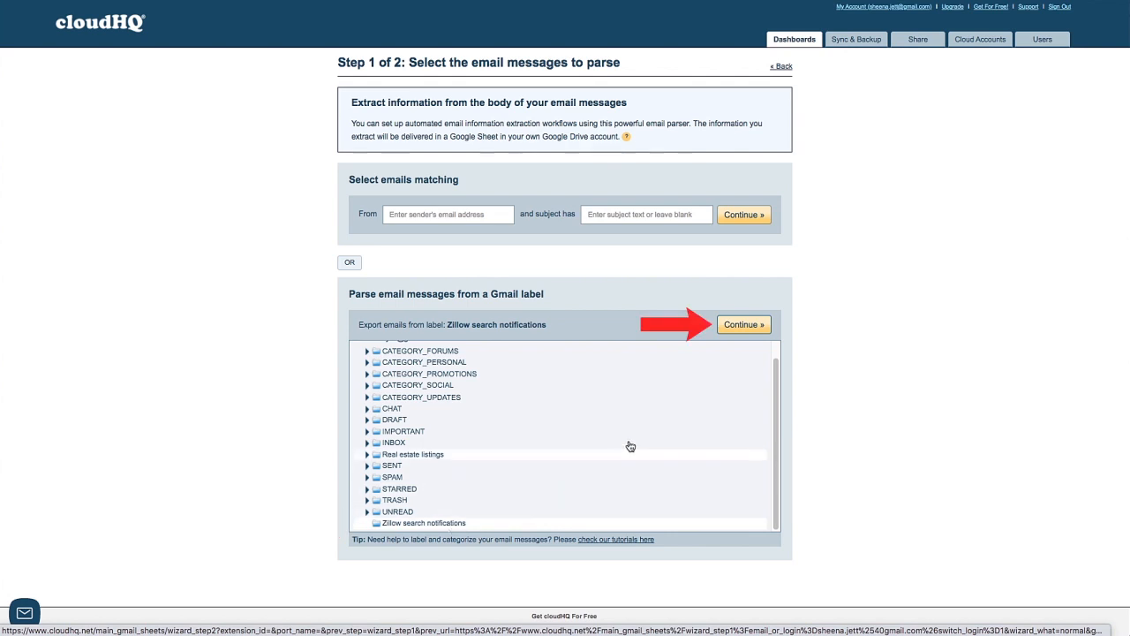
pyautogui.click(744, 325)
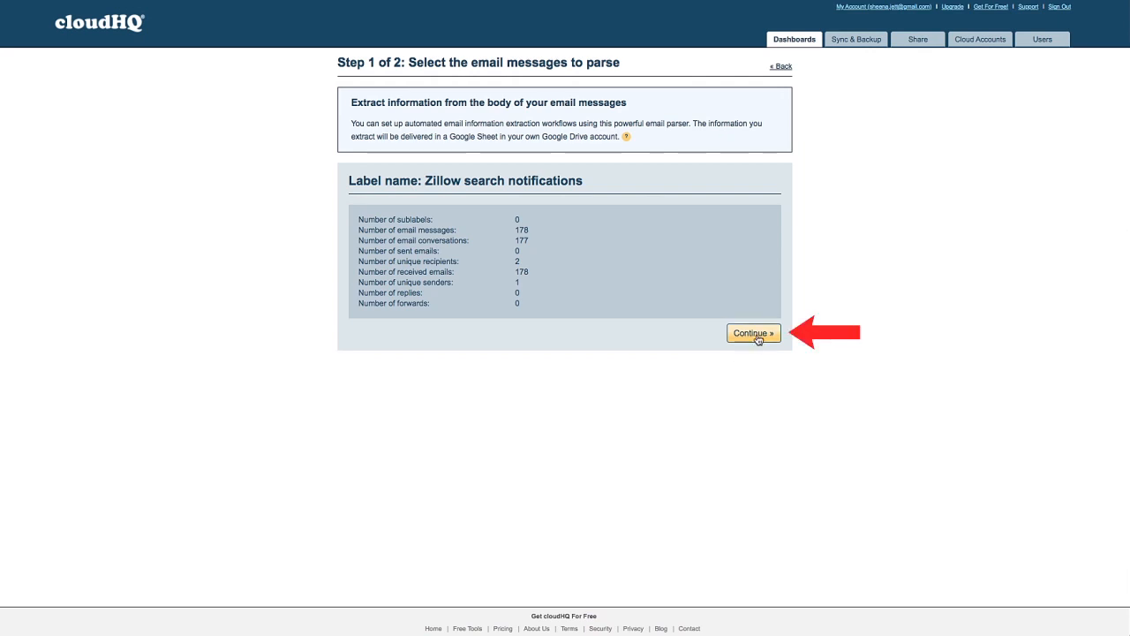
# Continue past the 178-message label summary to the Step 2 export options.
pyautogui.click(752, 332)
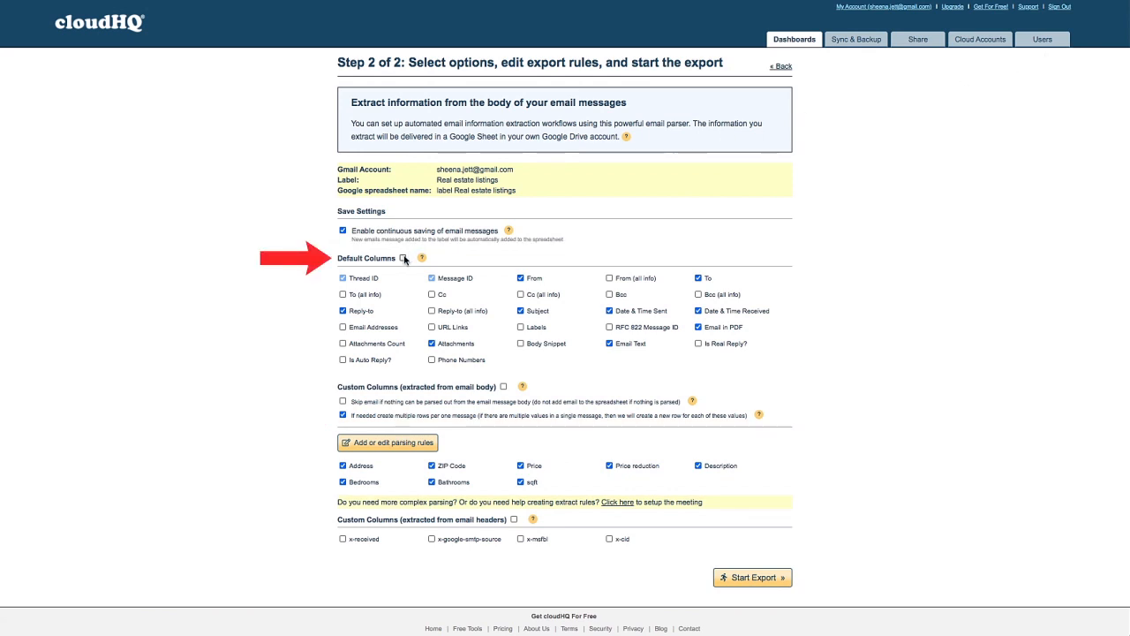
# Deselect unneeded default columns, keep the parsed listing fields, and start the export.
pyautogui.click(402, 257)
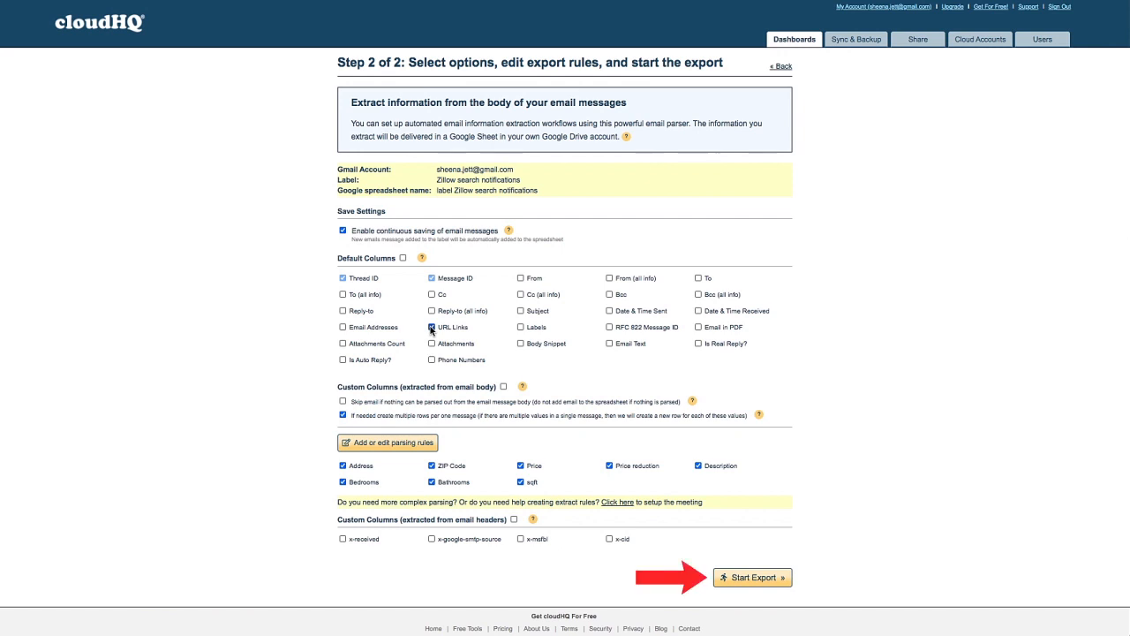
pyautogui.click(752, 575)
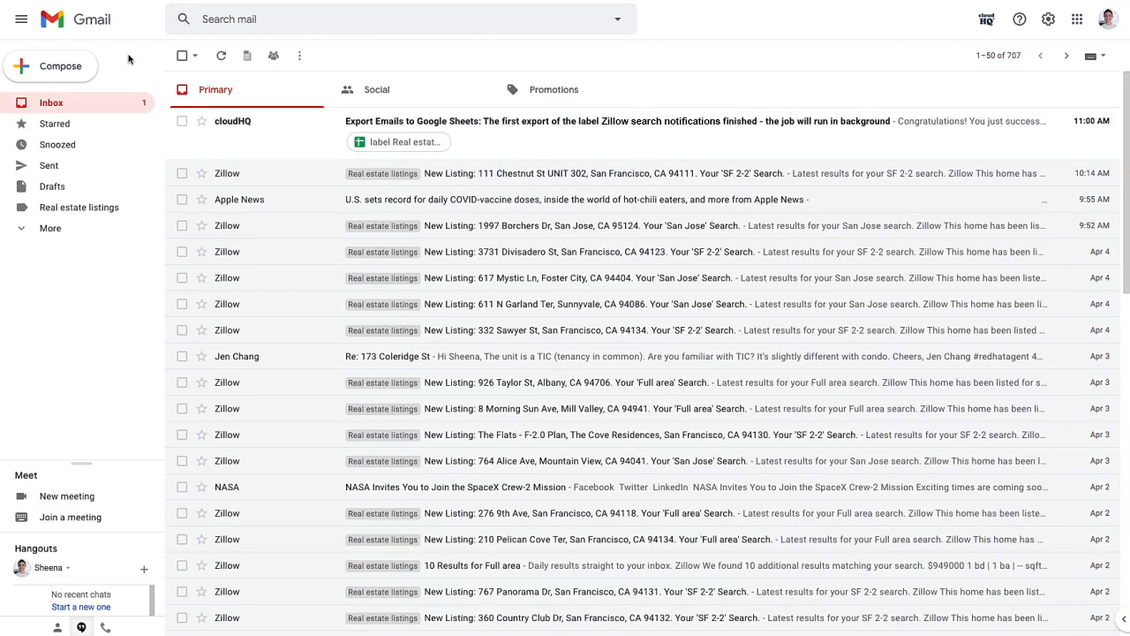
pyautogui.moveTo(403, 127)
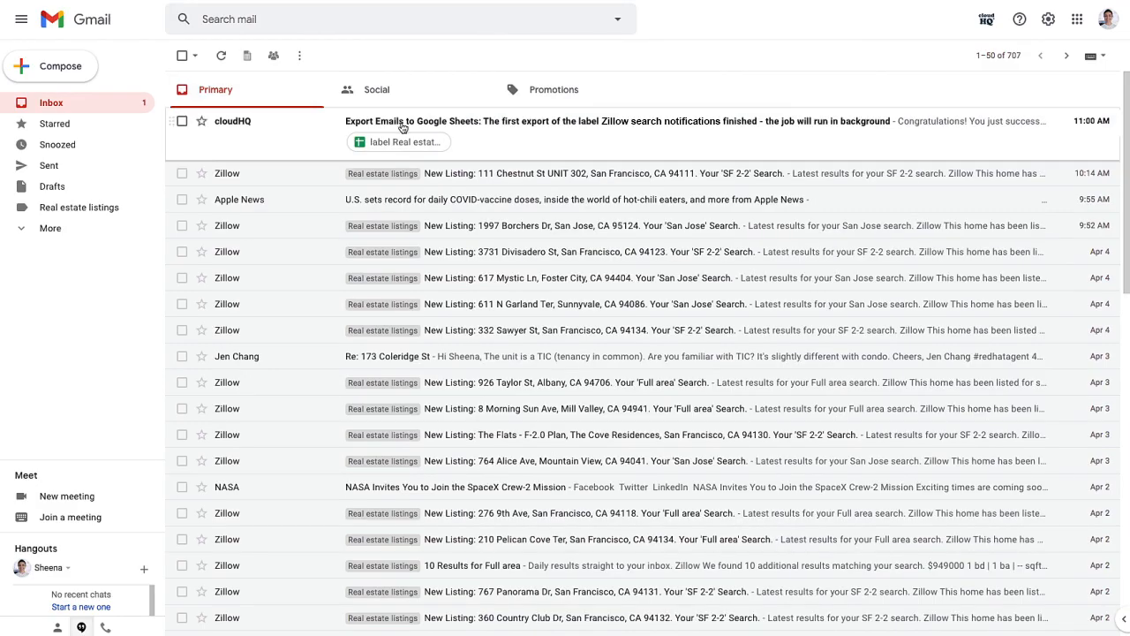
# From cloudHQ's 'first export finished' email, open the exported Google Spreadsheet.
pyautogui.click(618, 120)
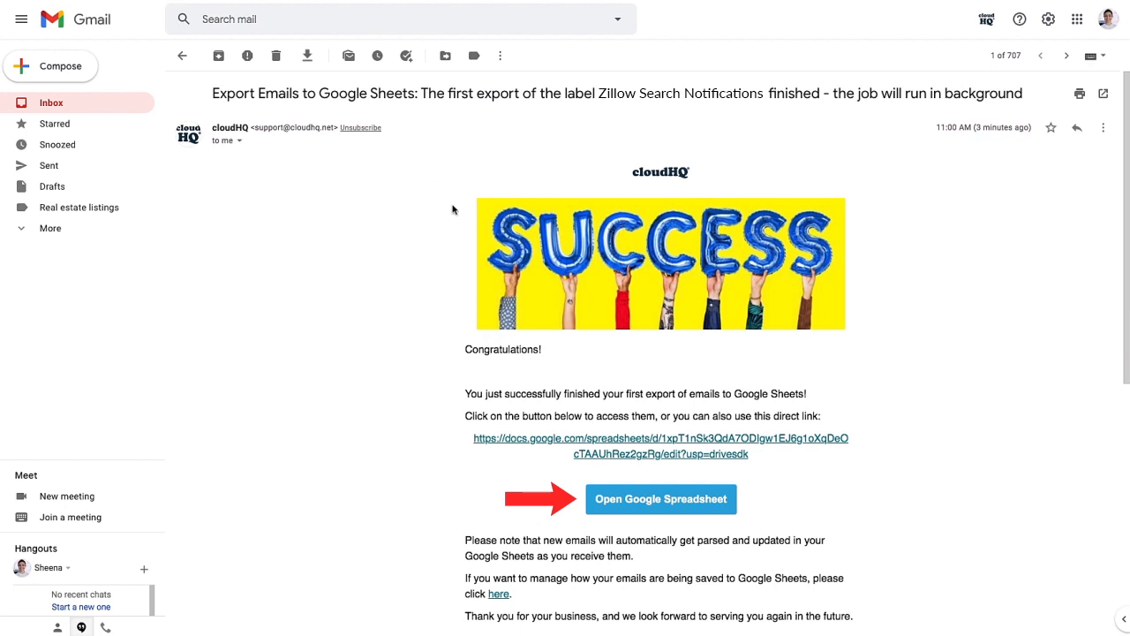
pyautogui.click(660, 498)
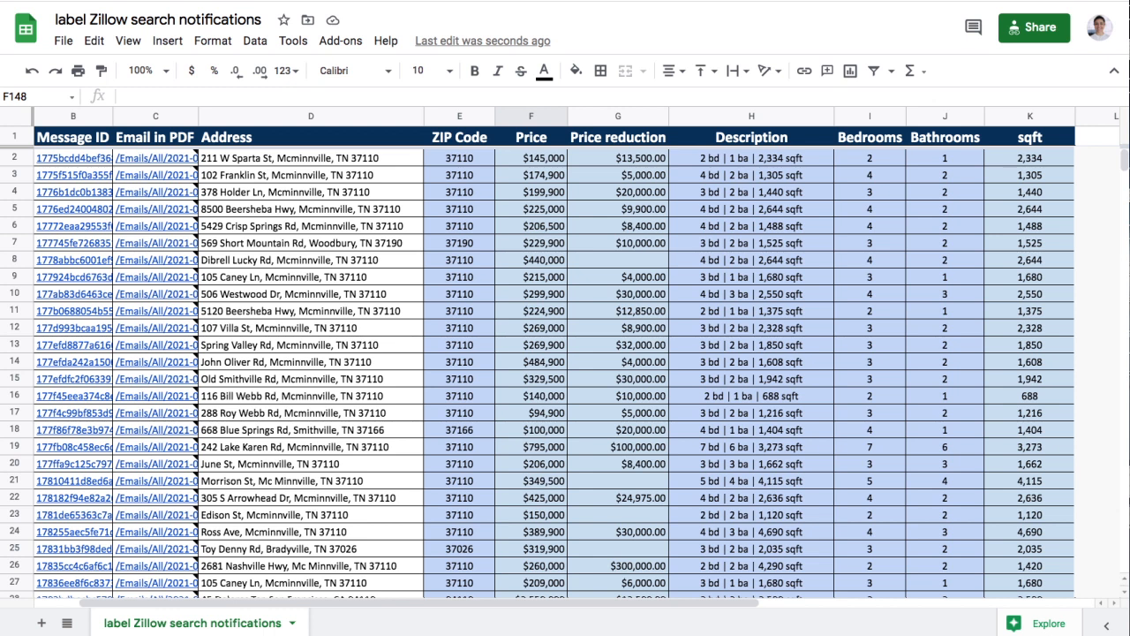
pyautogui.scroll(-3)
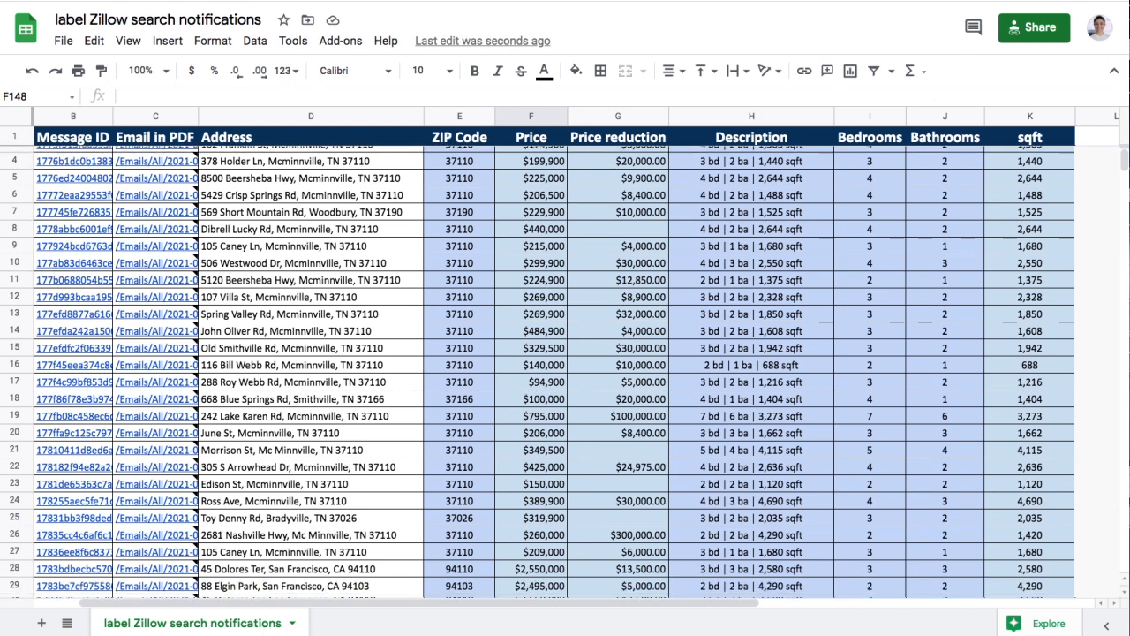
pyautogui.scroll(-3)
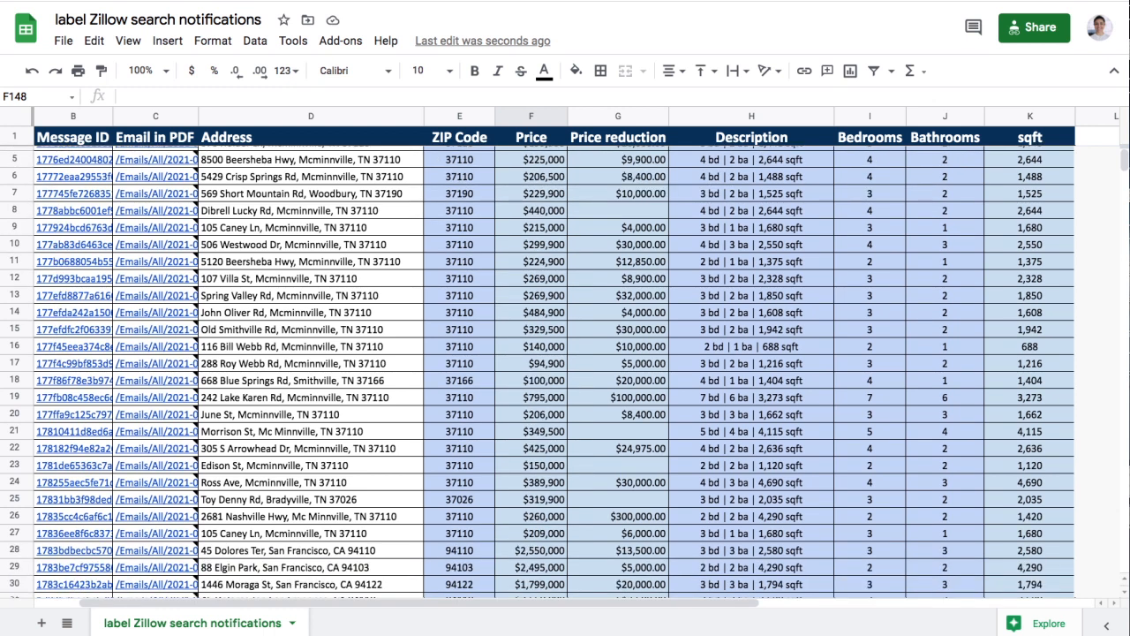
pyautogui.scroll(-3)
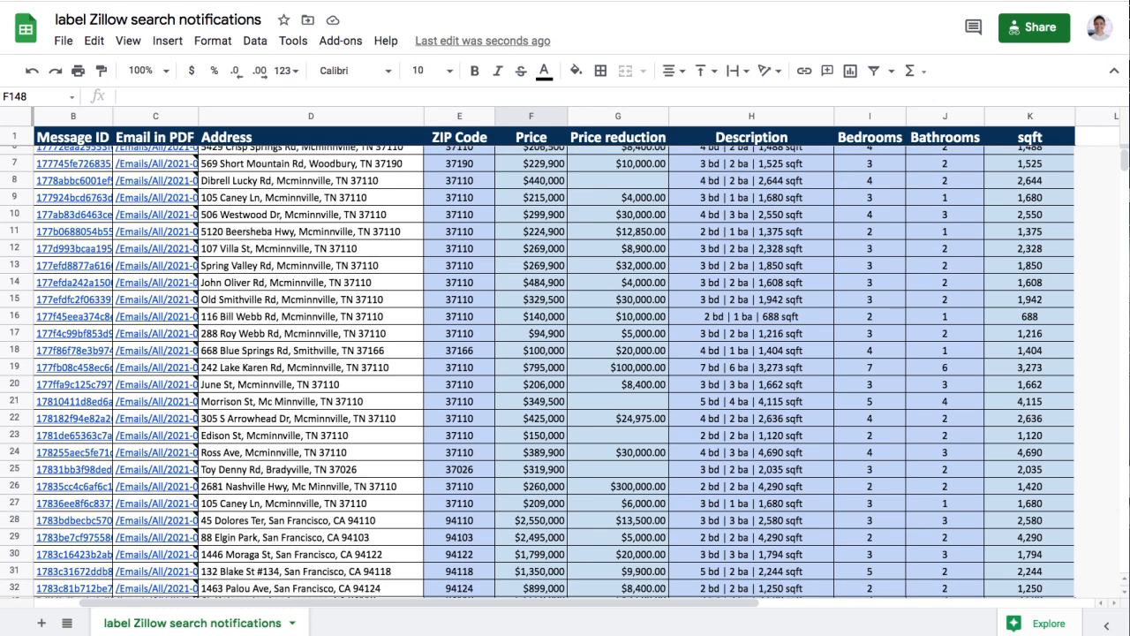
pyautogui.scroll(-3)
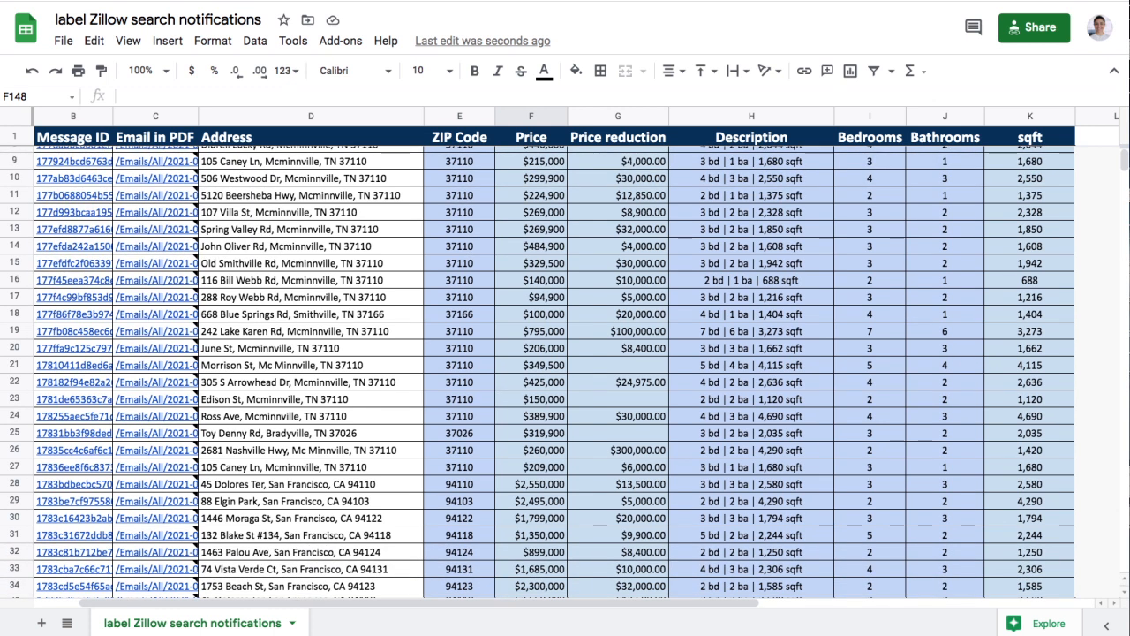
pyautogui.scroll(-3)
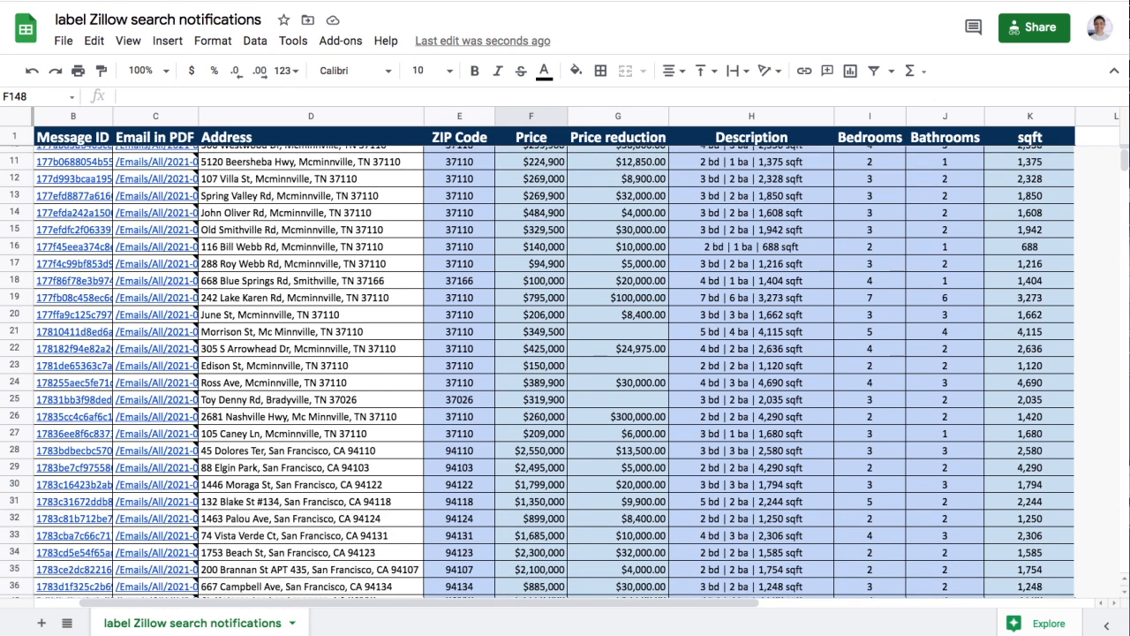